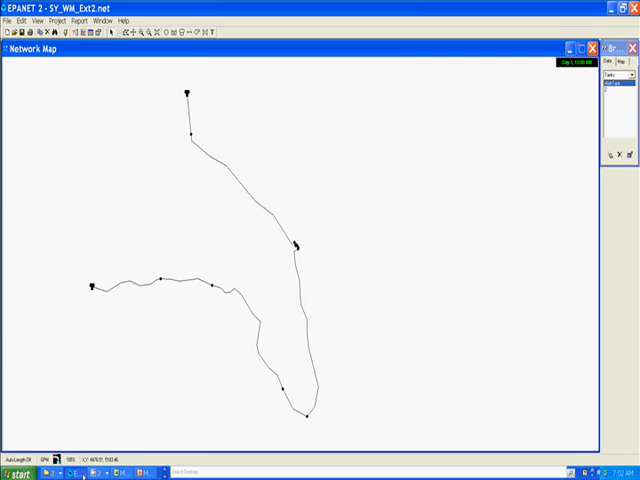
mouse_move(204, 240)
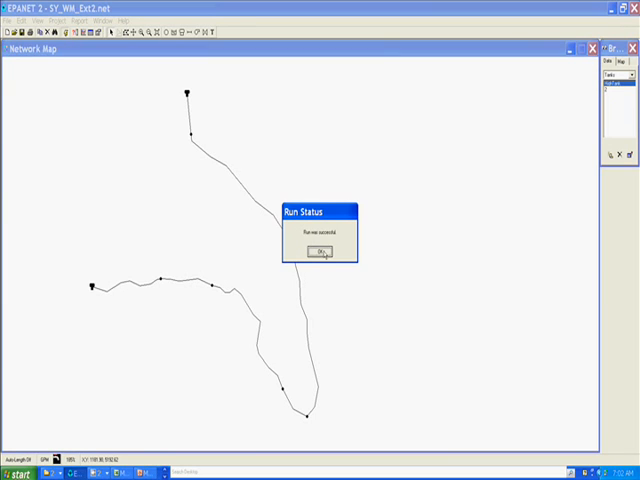
- Dismiss the Run Status report confirming the hydraulic simulation ran successfully
click(318, 250)
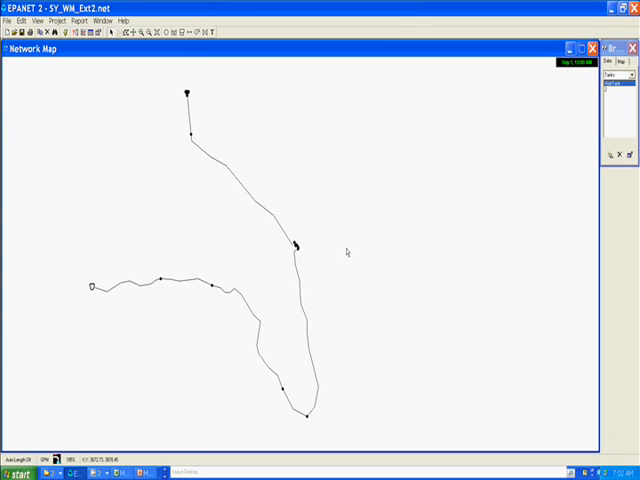
mouse_move(330, 250)
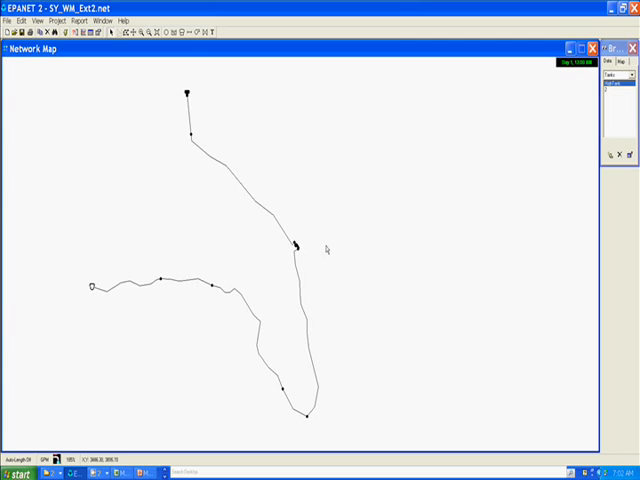
mouse_move(90, 290)
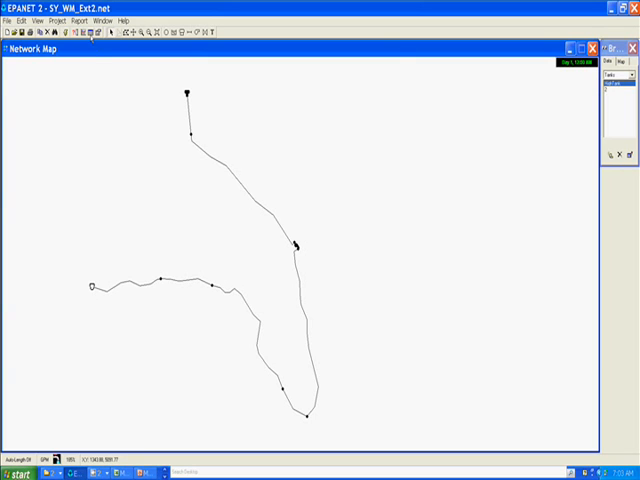
mouse_move(88, 50)
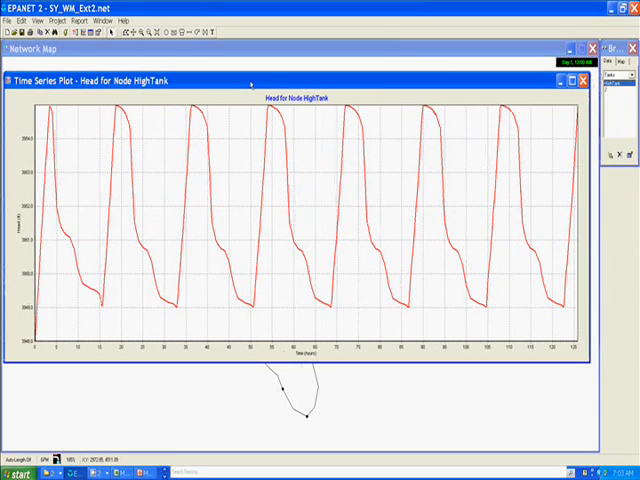
mouse_move(322, 172)
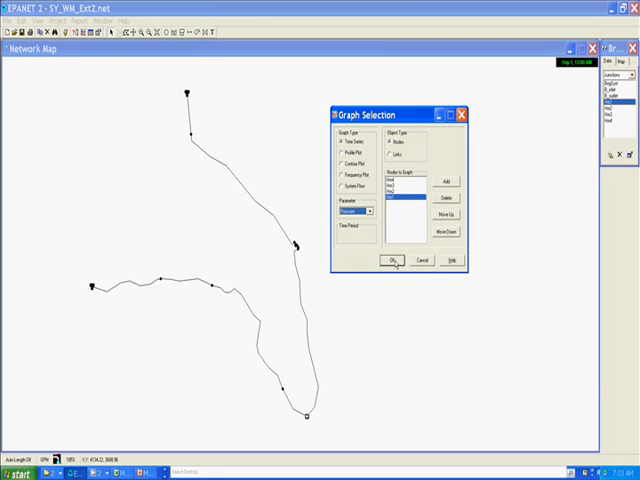
- Add the selected nodes to the Nodes to Graph list for the pressure time series
click(392, 260)
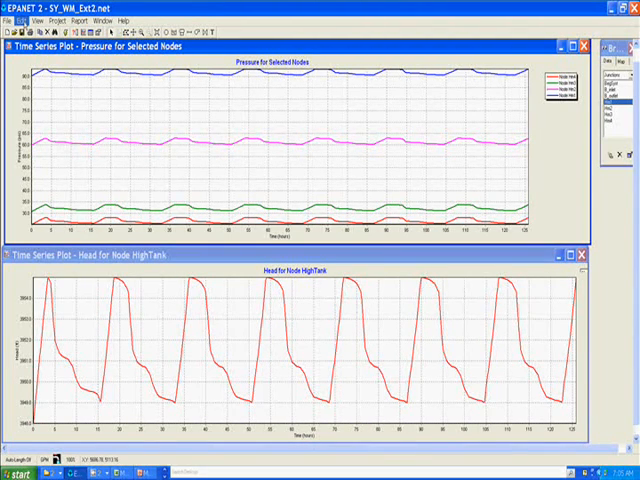
- Copy the time series graph to the clipboard as a picture via Edit > Copy To
click(36, 20)
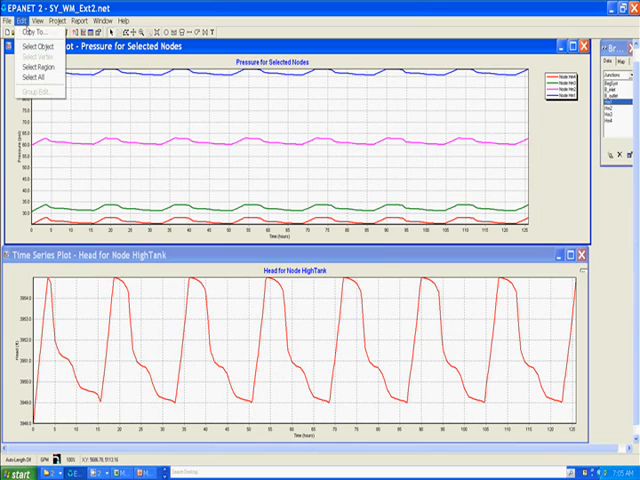
click(30, 32)
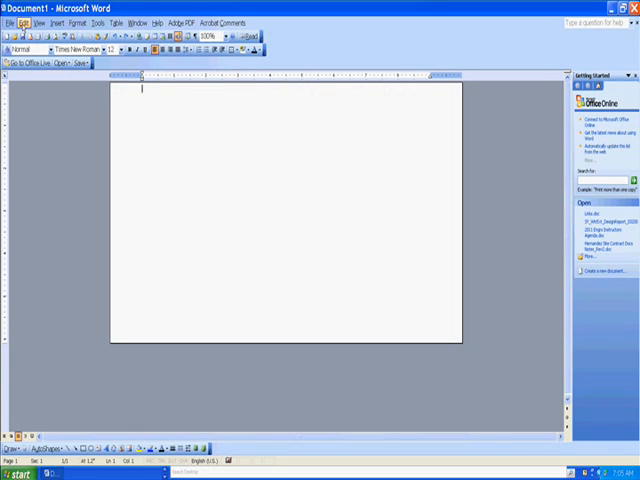
- Bring up the Edit commands in the blank Word document to receive the graph
click(24, 22)
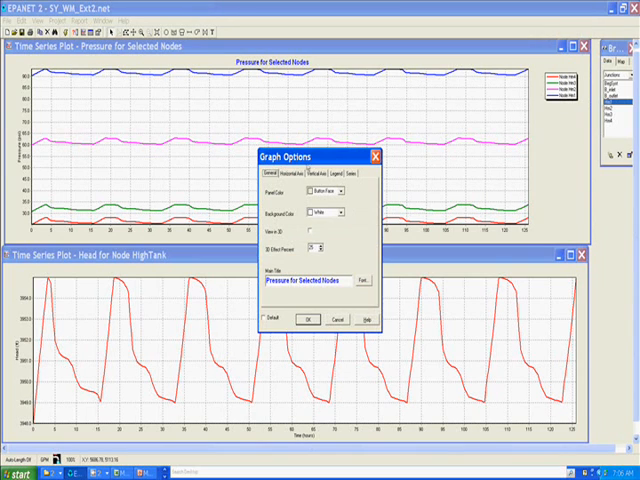
drag(310, 156, 310, 108)
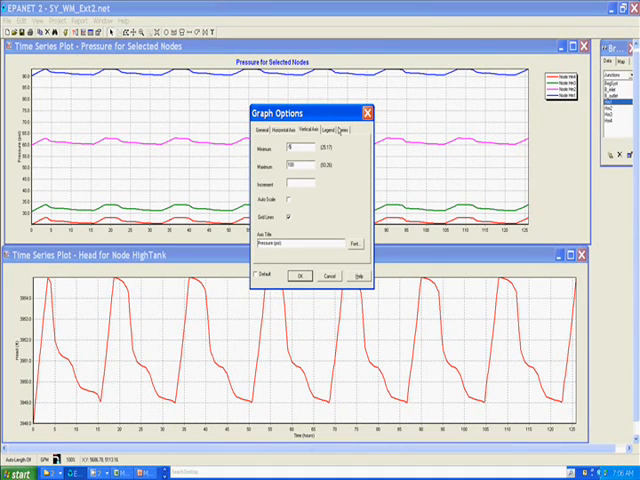
drag(296, 114, 280, 80)
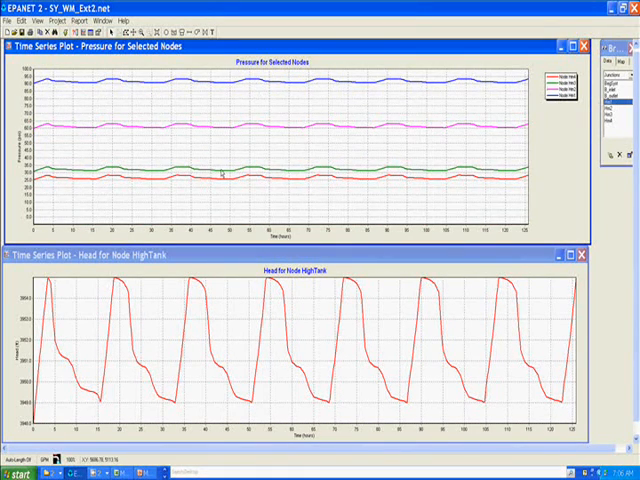
mouse_move(228, 240)
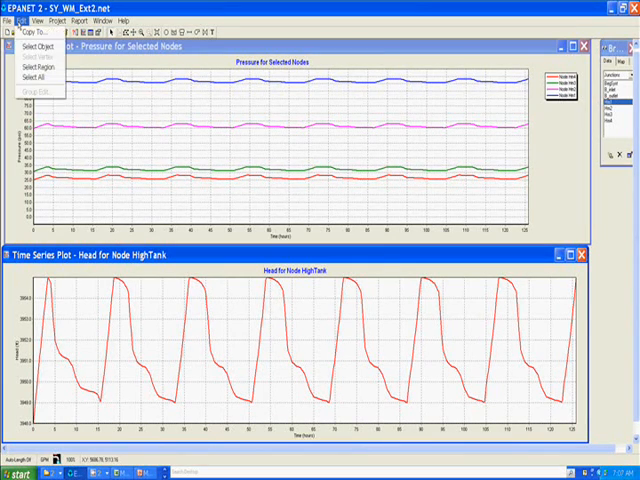
- Copy the HighTank head time series to the clipboard as data values
click(40, 32)
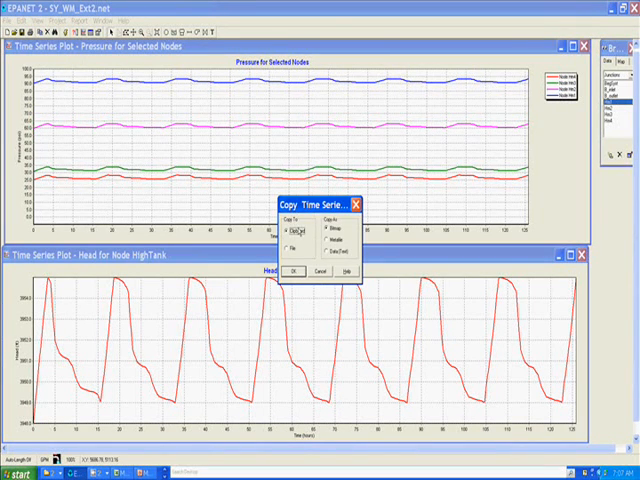
click(324, 250)
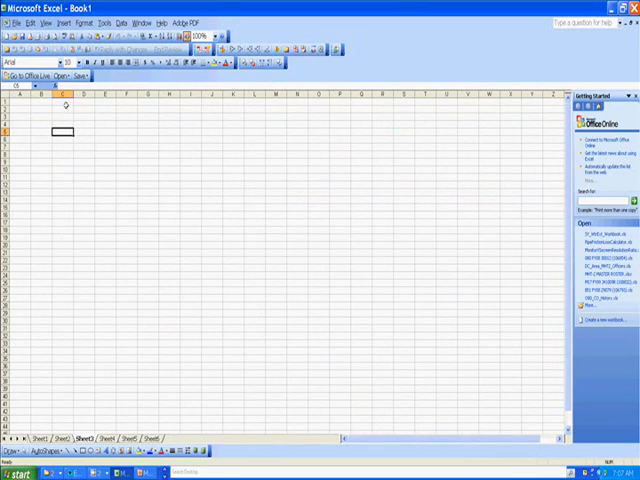
- Paste the HighTank head time series (hours, feet) as columns into the Excel worksheet
click(24, 20)
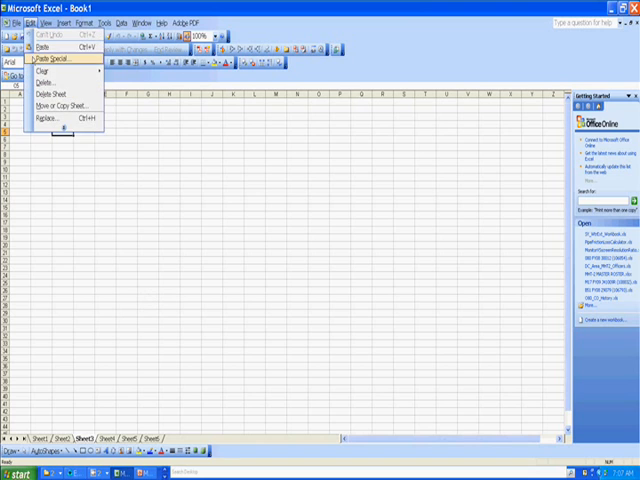
click(60, 58)
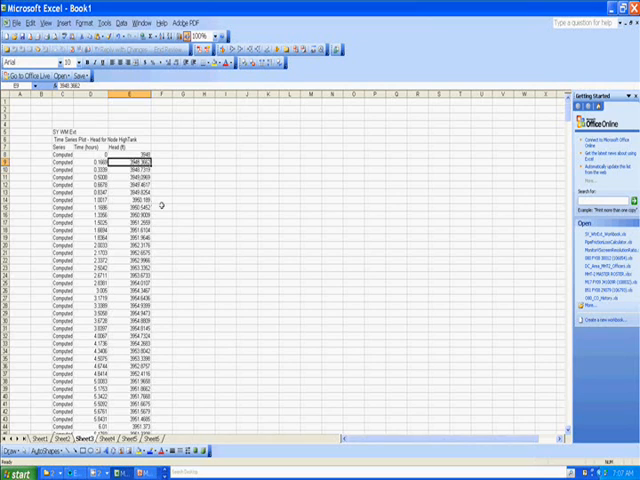
scroll(down, 3)
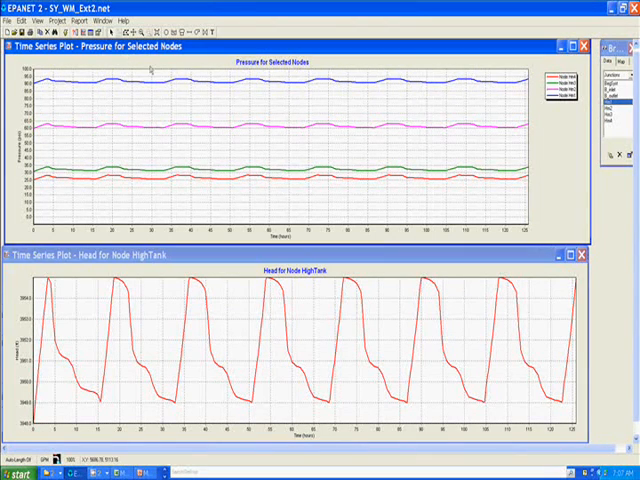
- Copy the Pressure for Selected Nodes graph to the clipboard via Edit > Copy To
click(26, 18)
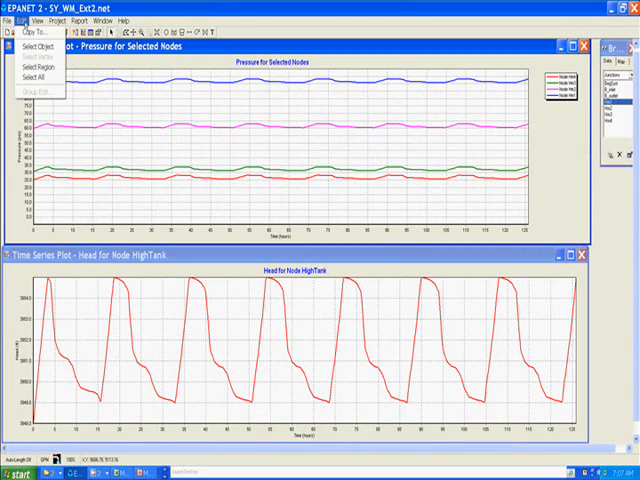
click(28, 36)
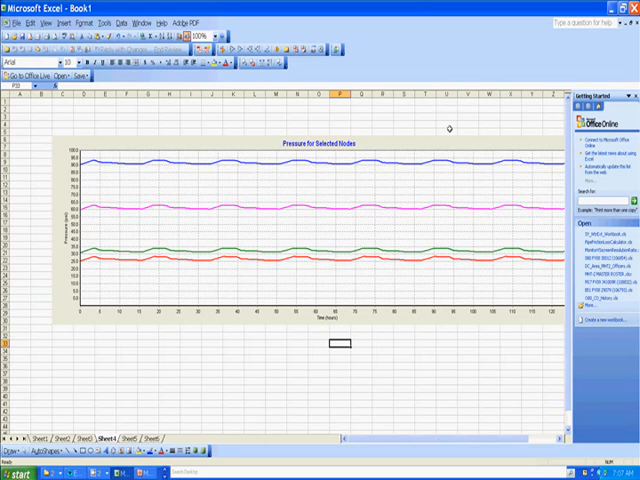
mouse_move(400, 136)
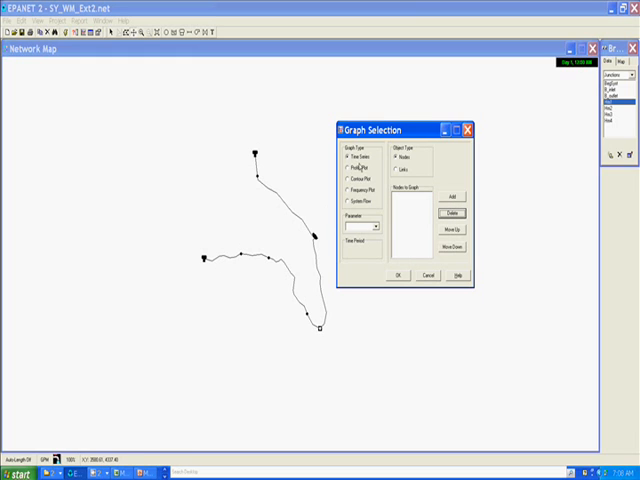
click(400, 172)
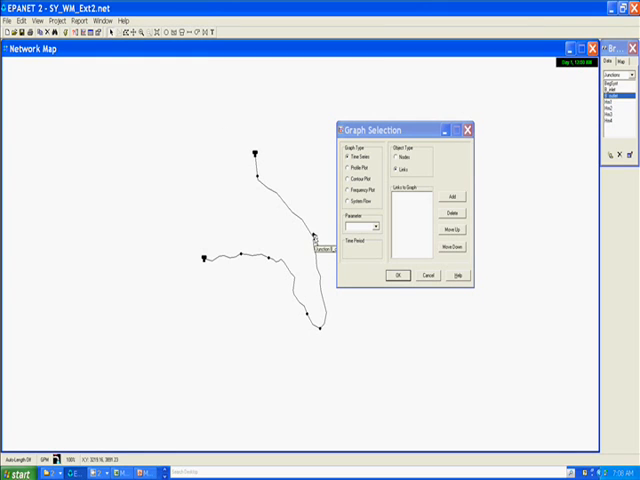
click(456, 196)
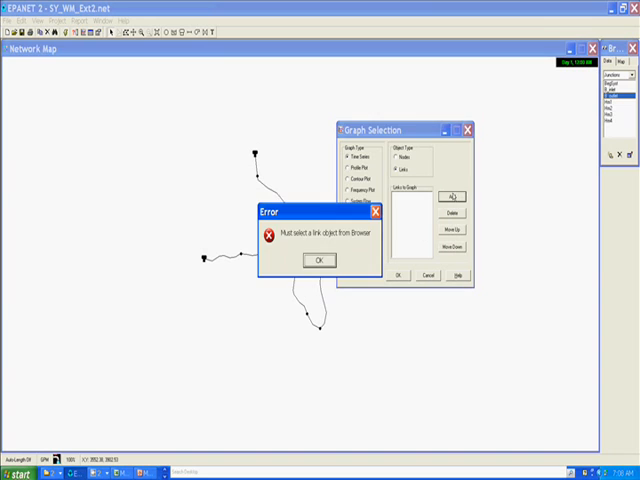
click(316, 260)
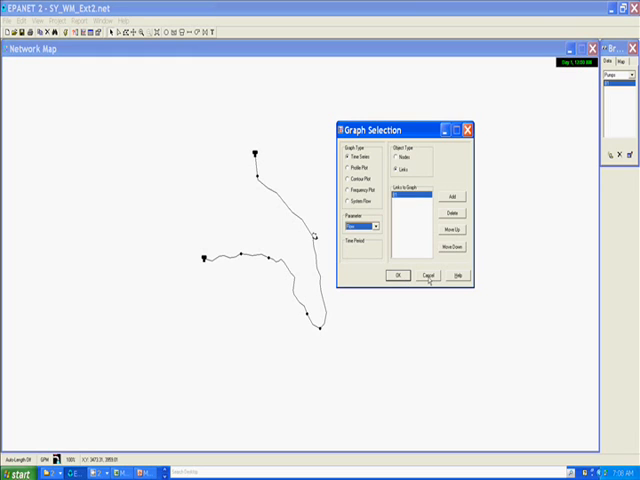
click(428, 274)
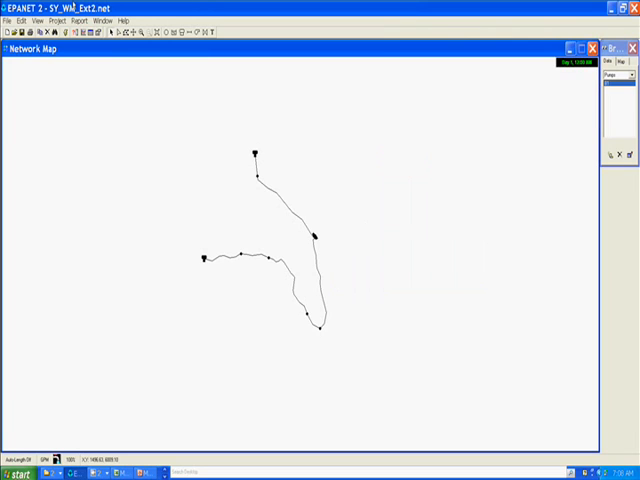
- Start a Network Nodes table from Report > Table and set its time period to 4:30 hrs
click(64, 20)
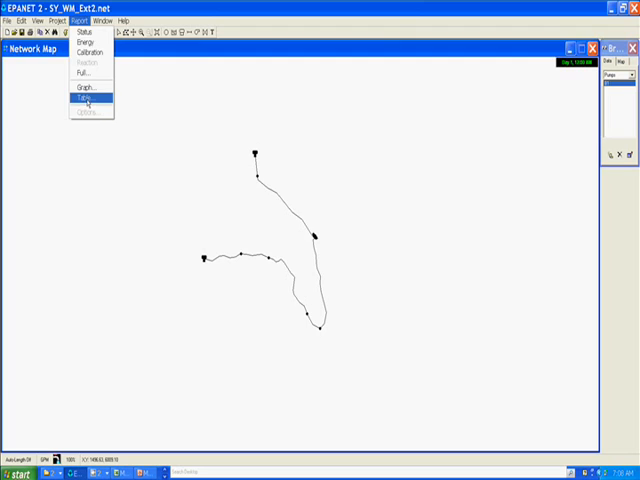
click(84, 98)
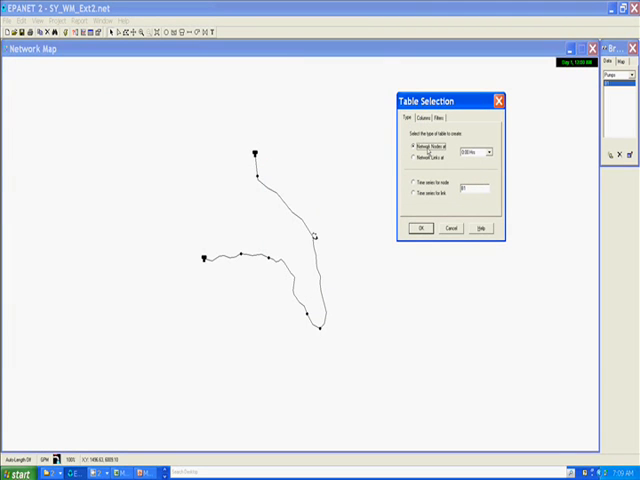
click(488, 152)
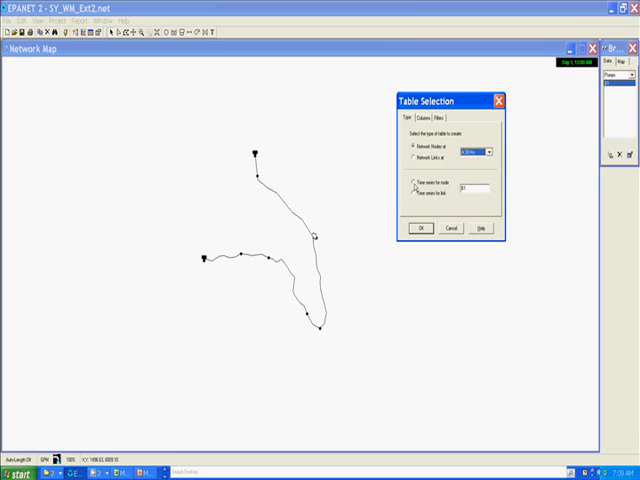
- Choose the node value columns to show and create the node table
click(424, 120)
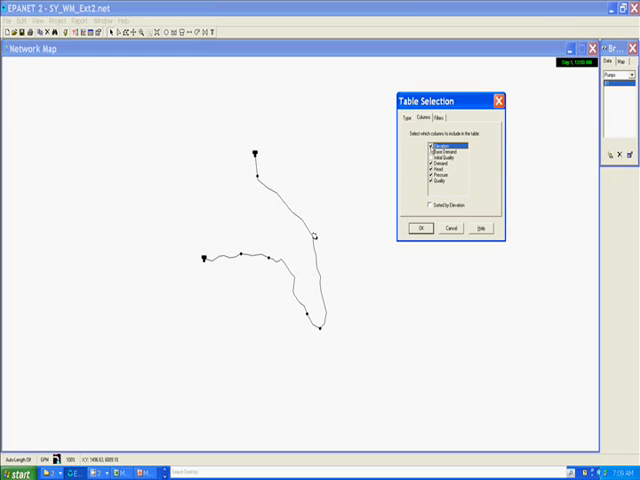
click(436, 152)
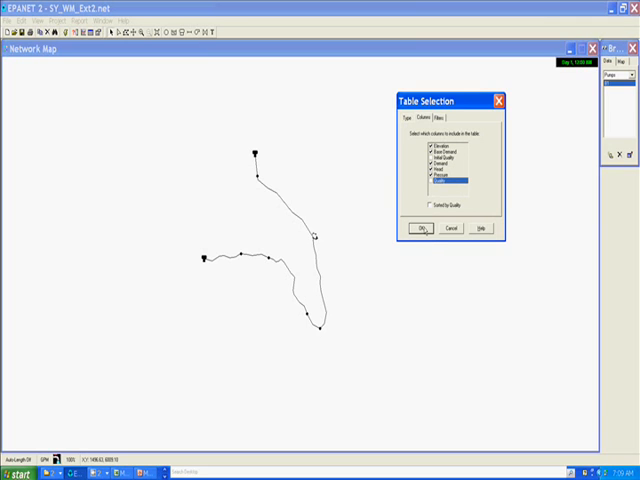
click(424, 228)
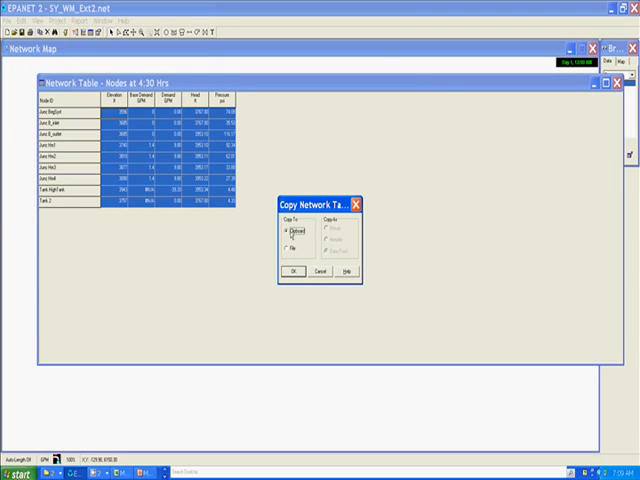
mouse_move(292, 270)
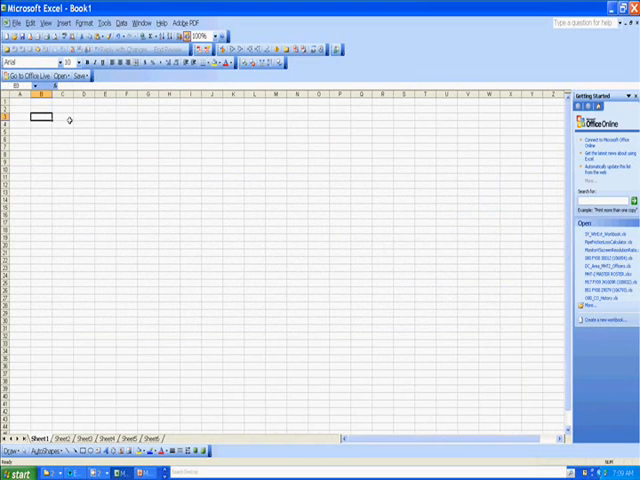
- Paste the node network table data into cell A1 of the blank Excel sheet
click(28, 22)
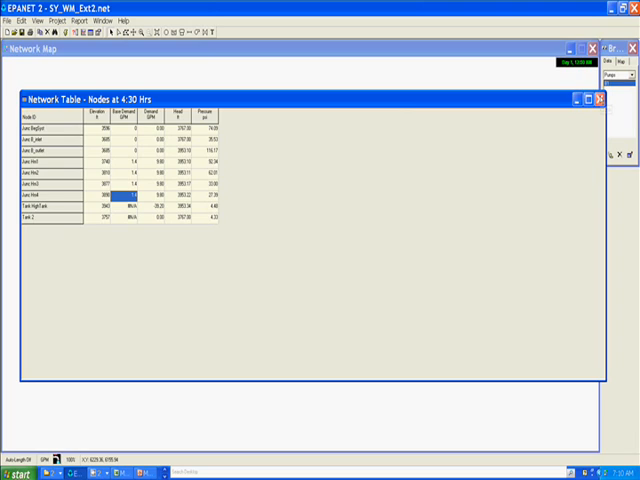
- Close the Nodes at 4:30 Hrs network table, leaving the network map showing
click(604, 100)
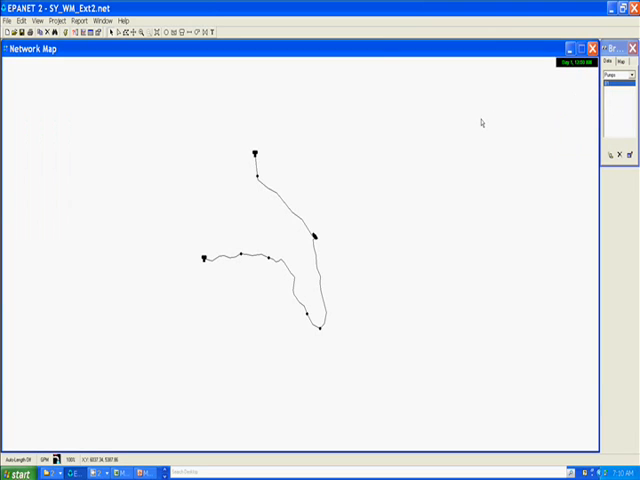